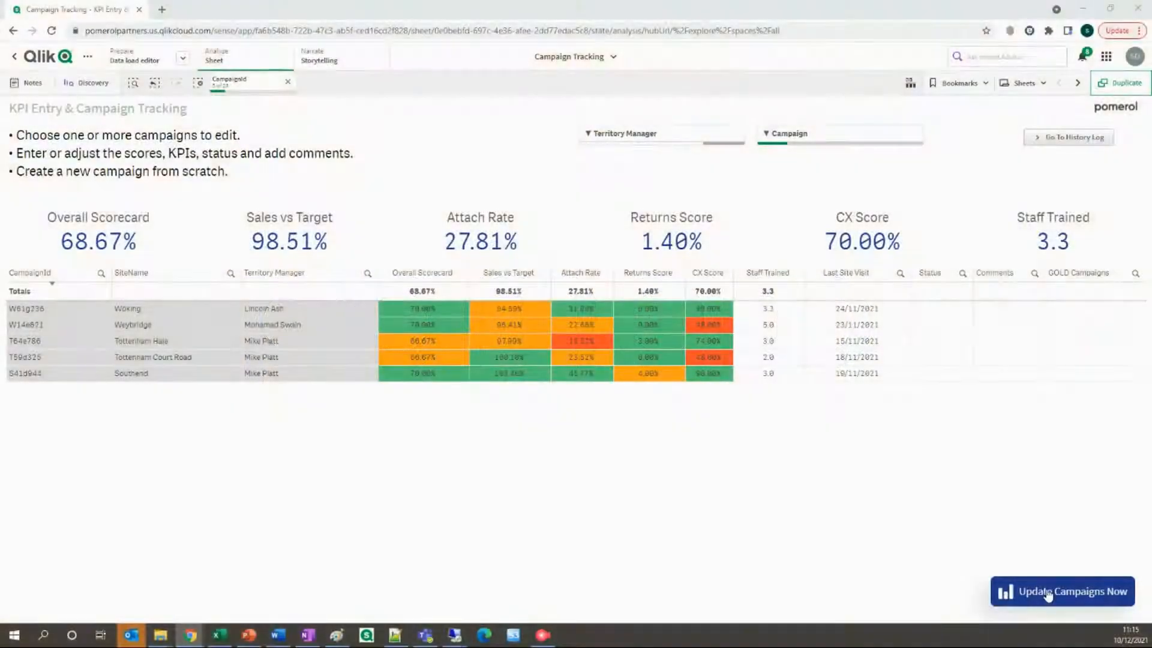
Step: Via 'Update Campaigns Now', set Tottenham Court Road's Overall Scorecard to 70.25
{"action": "left_click", "coordinate": [1062, 591]}
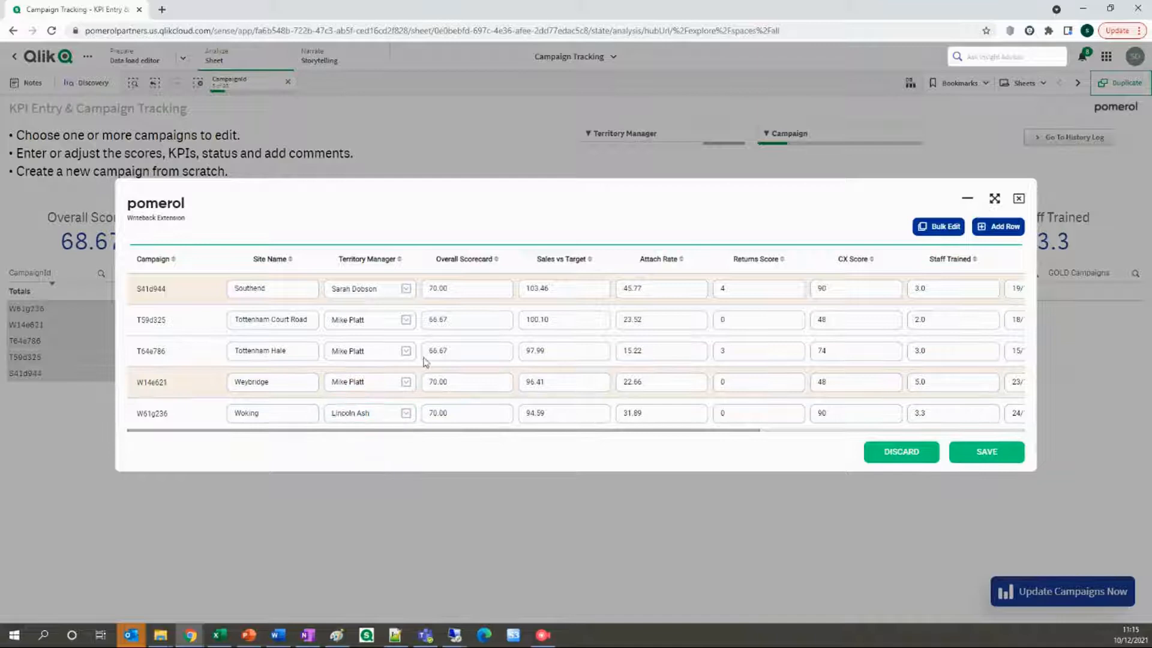
{"action": "double_click", "coordinate": [467, 319]}
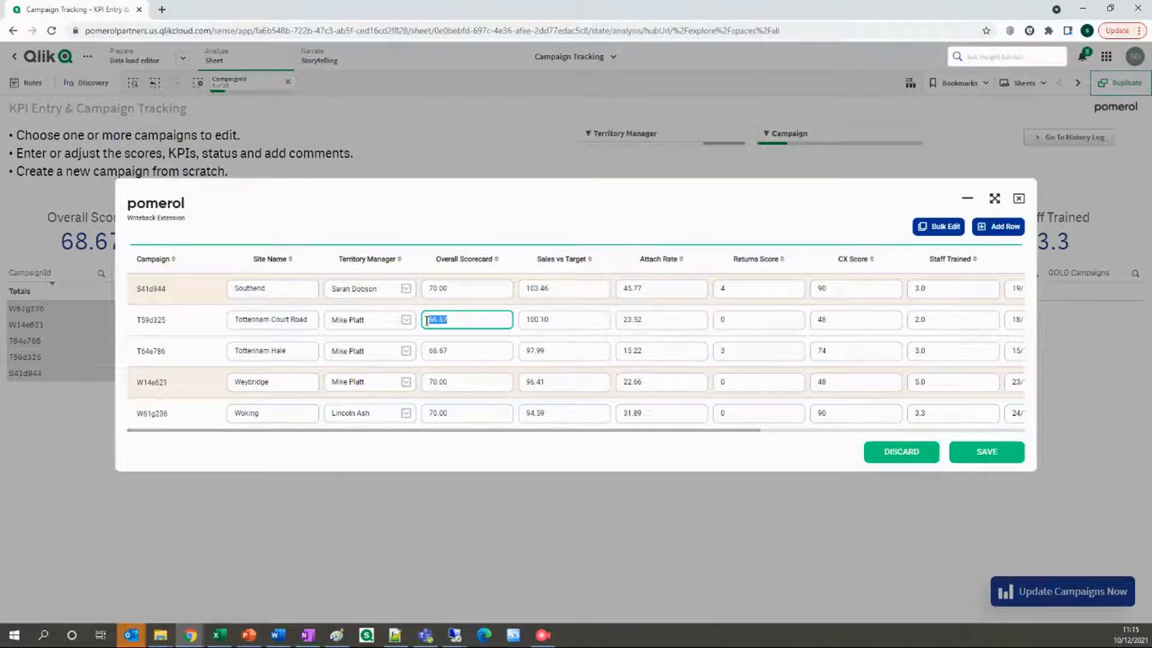
{"action": "type", "text": "70.25"}
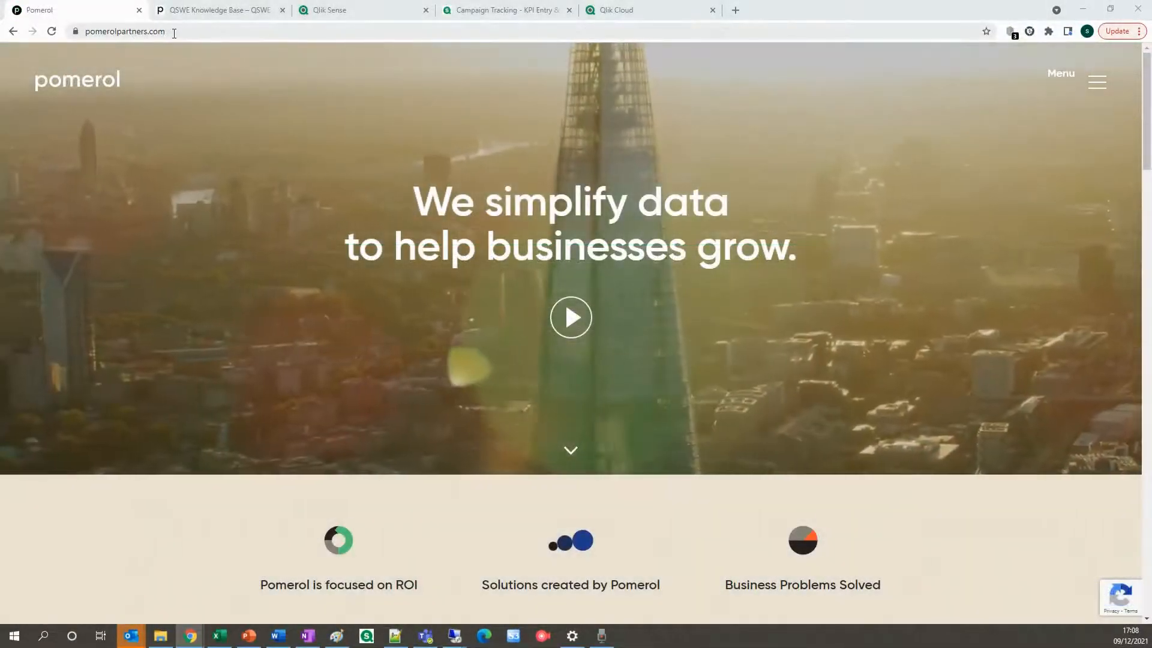
Step: Navigate to the Qlik Sense Writeback page and request the free download via 'DOWNLOAD NOW'
{"action": "left_click", "coordinate": [1098, 82]}
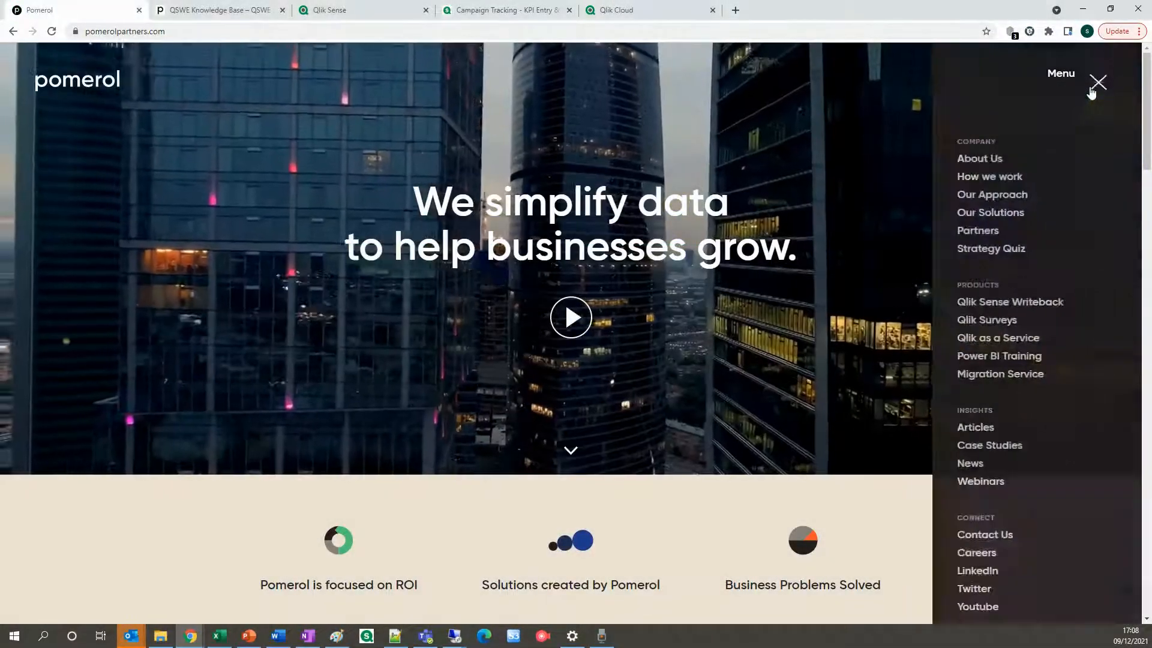
{"action": "left_click", "coordinate": [1009, 303]}
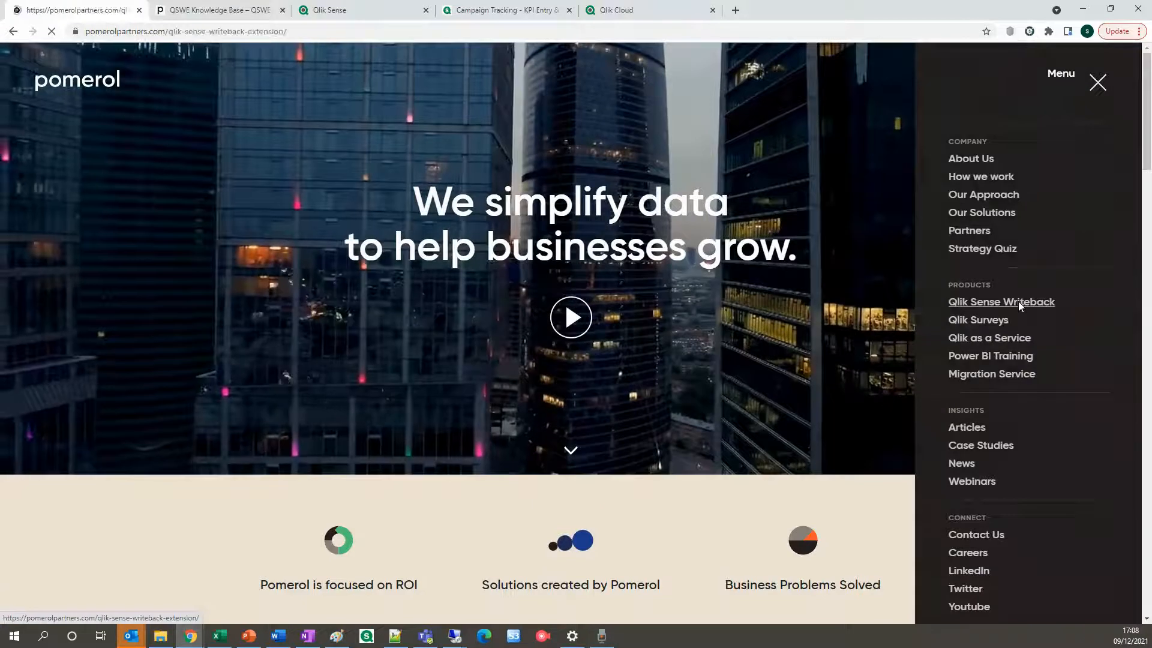
{"action": "left_click", "coordinate": [1000, 302]}
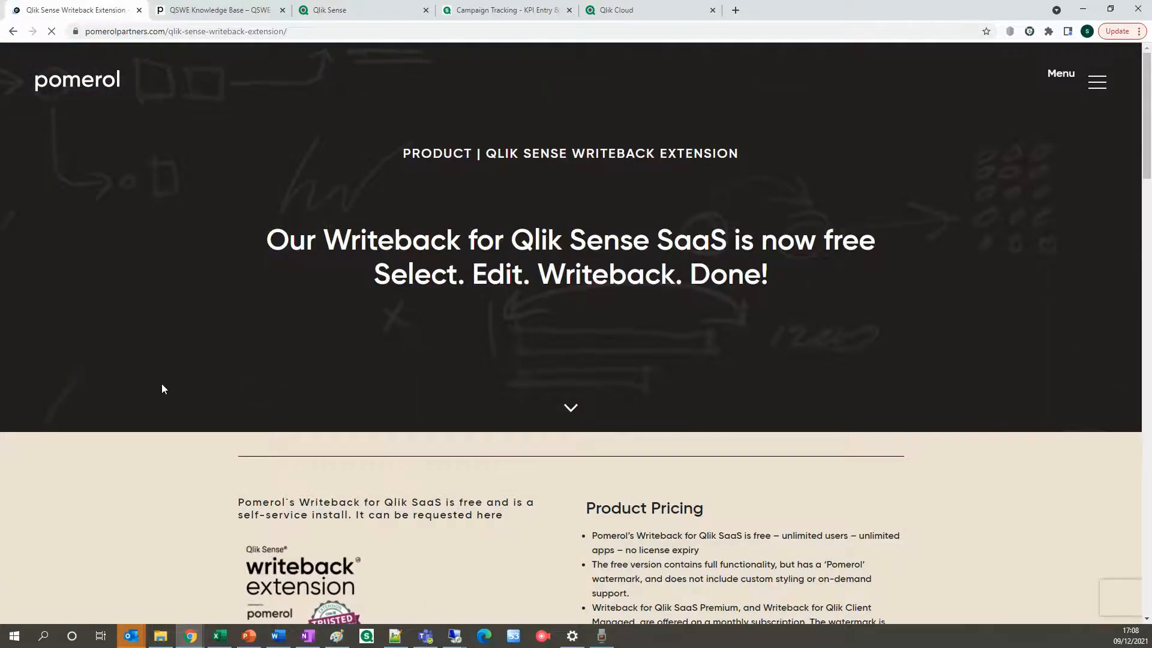
{"action": "scroll", "scroll_direction": "down", "scroll_amount": 3}
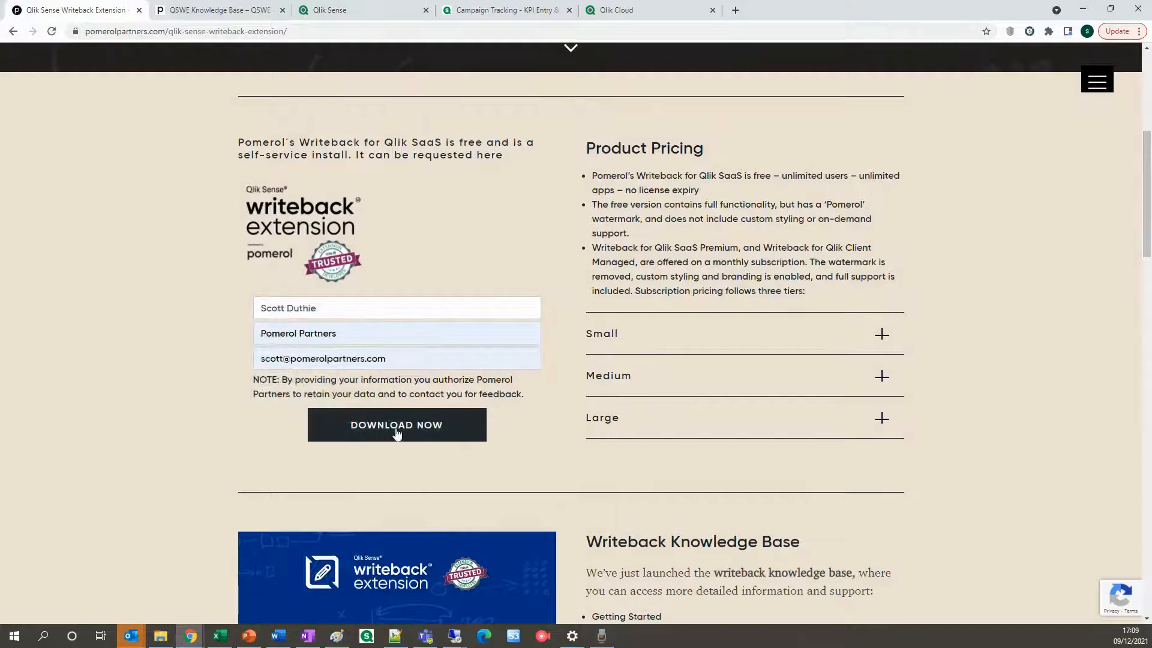
{"action": "left_click", "coordinate": [396, 424]}
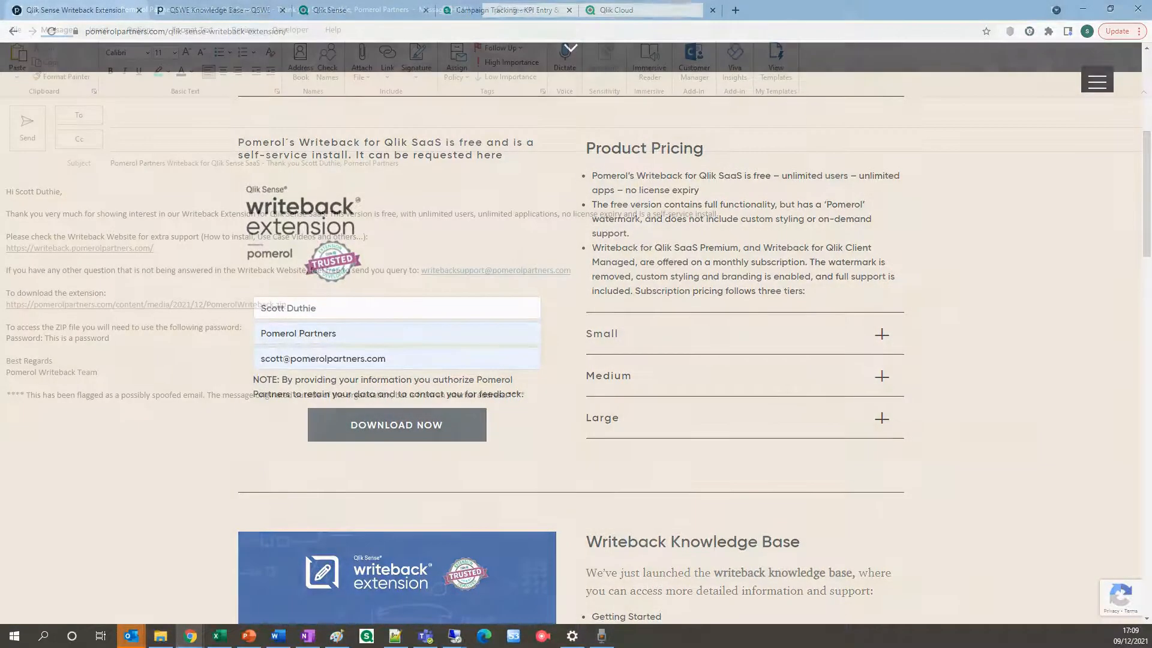
Step: Read the 'Pomerol Partners Writeback for Qlik Sense SaaS' email's download link and ZIP password
{"action": "left_click", "coordinate": [129, 636]}
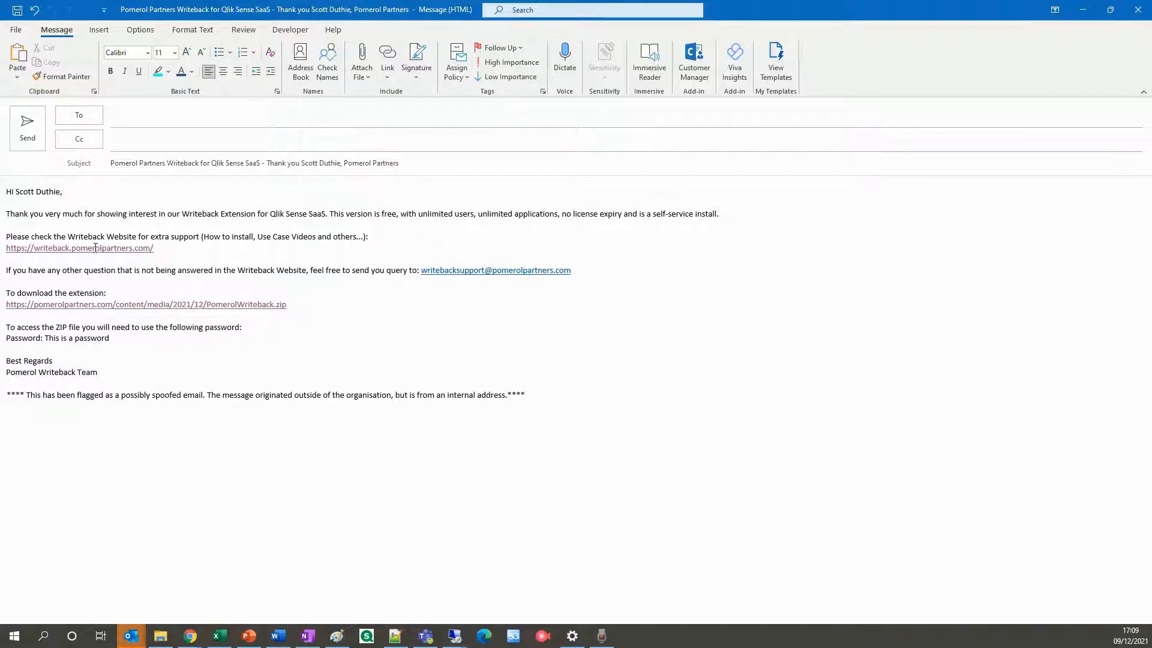
{"action": "mouse_move", "coordinate": [79, 247]}
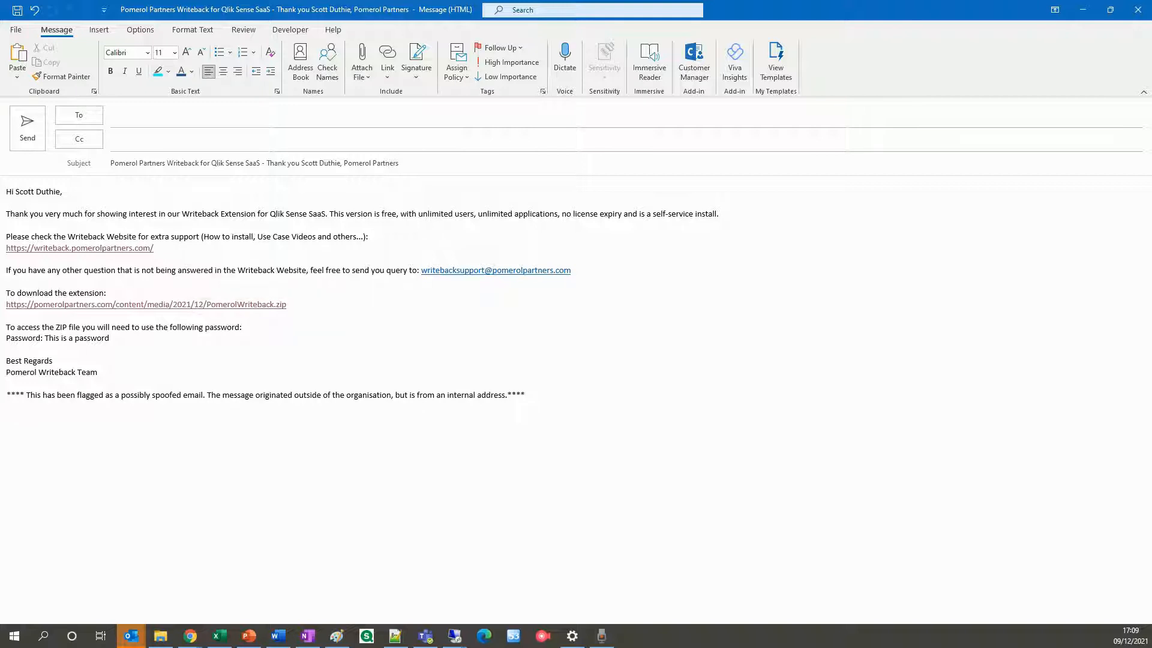
Step: Extract PomerolWriteback.zip, delete the zip, and re-compress the PomerolWriteback folder
{"action": "left_click", "coordinate": [159, 636]}
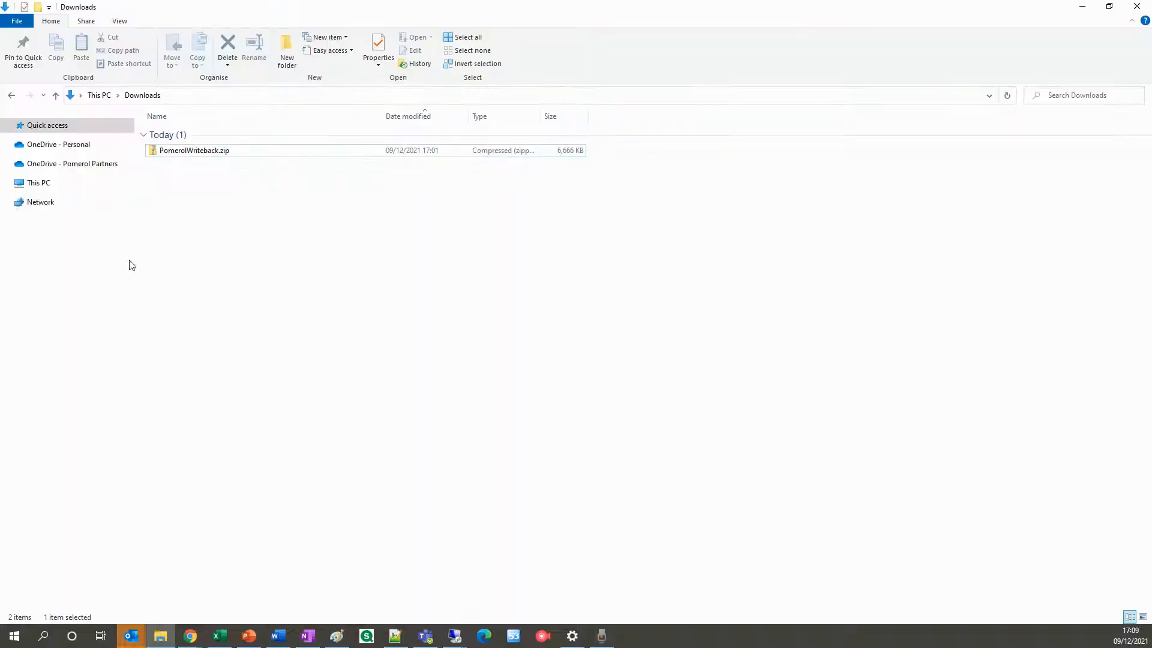
{"action": "right_click", "coordinate": [195, 151]}
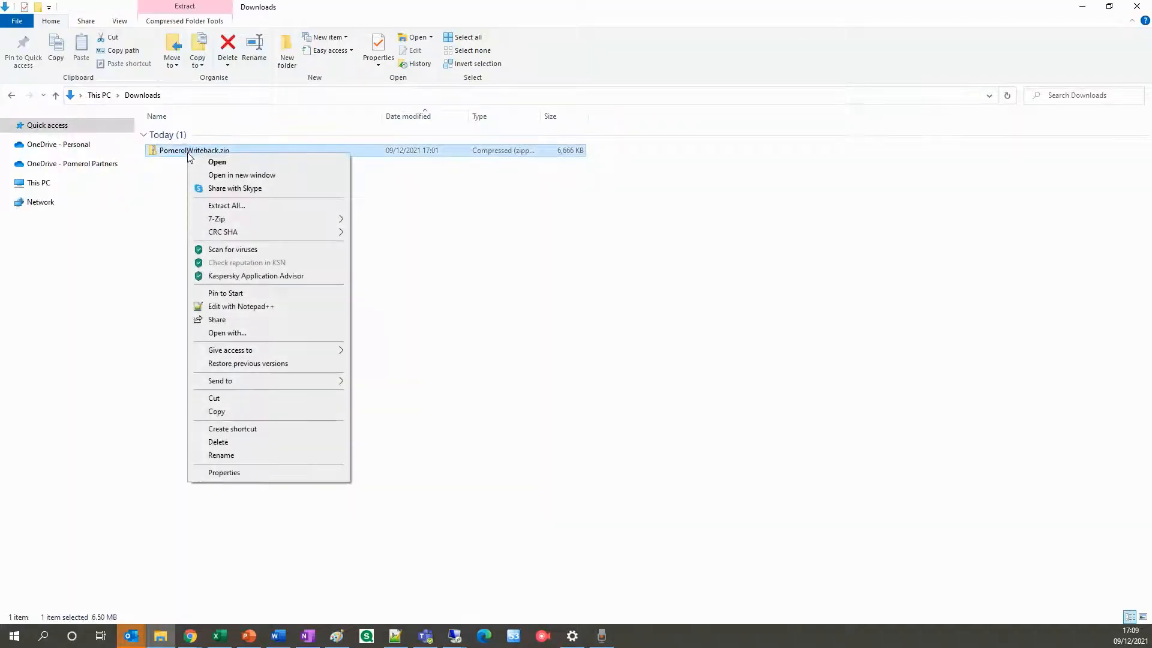
{"action": "left_click", "coordinate": [227, 205]}
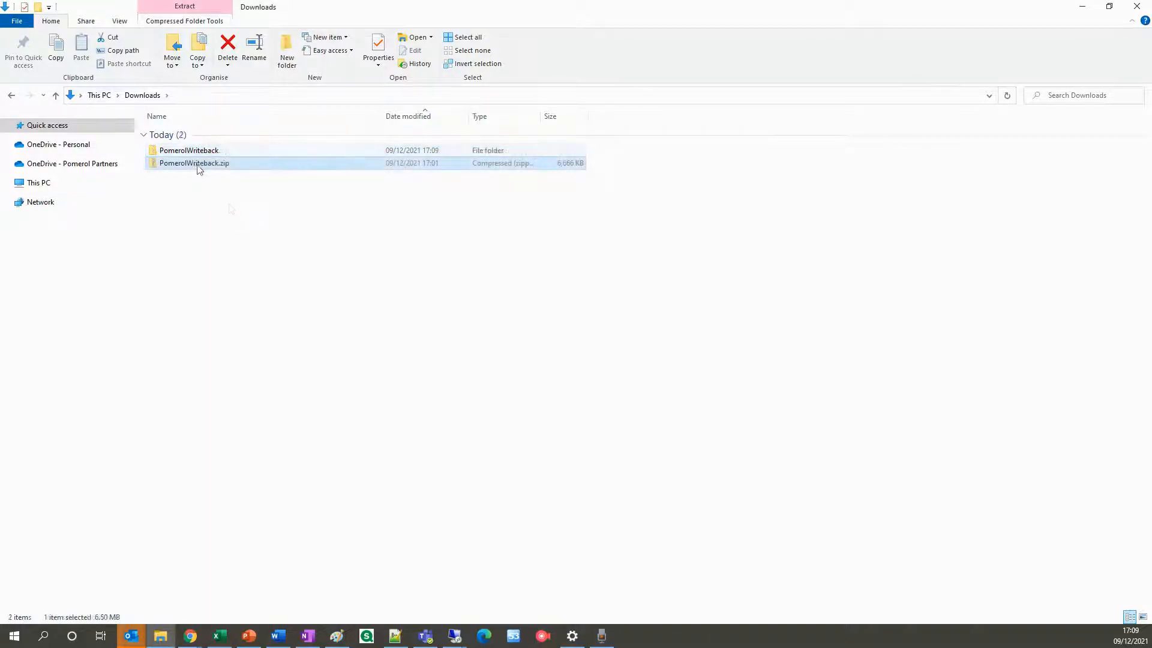
{"action": "right_click", "coordinate": [194, 163]}
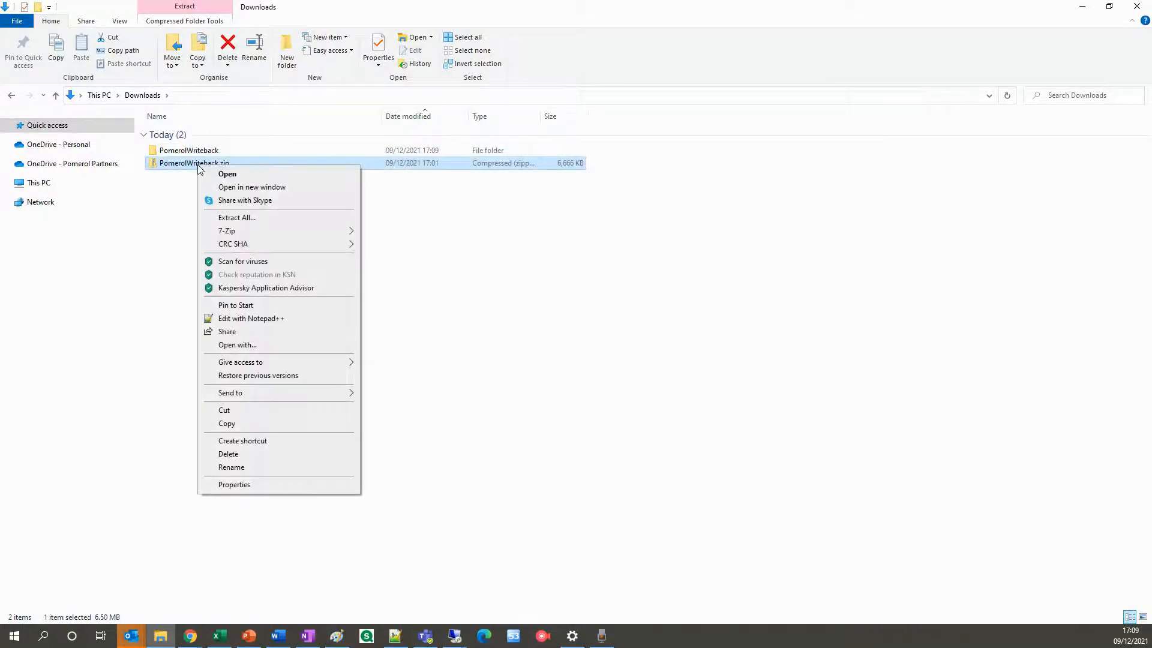
{"action": "mouse_move", "coordinate": [228, 454]}
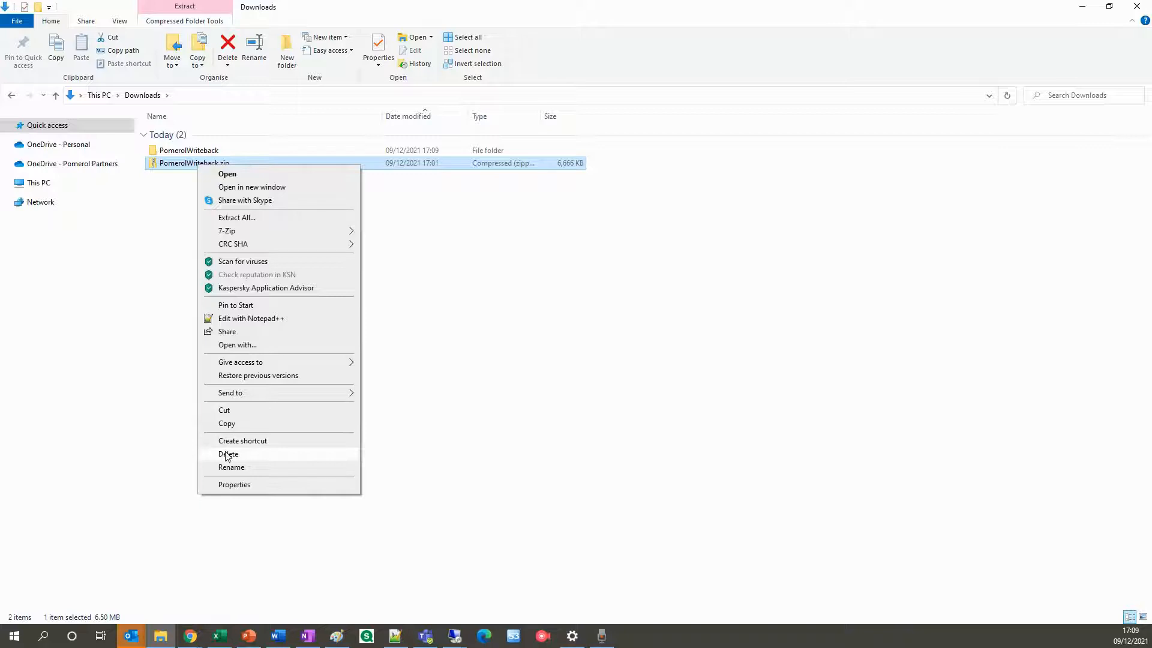
{"action": "left_click", "coordinate": [228, 453]}
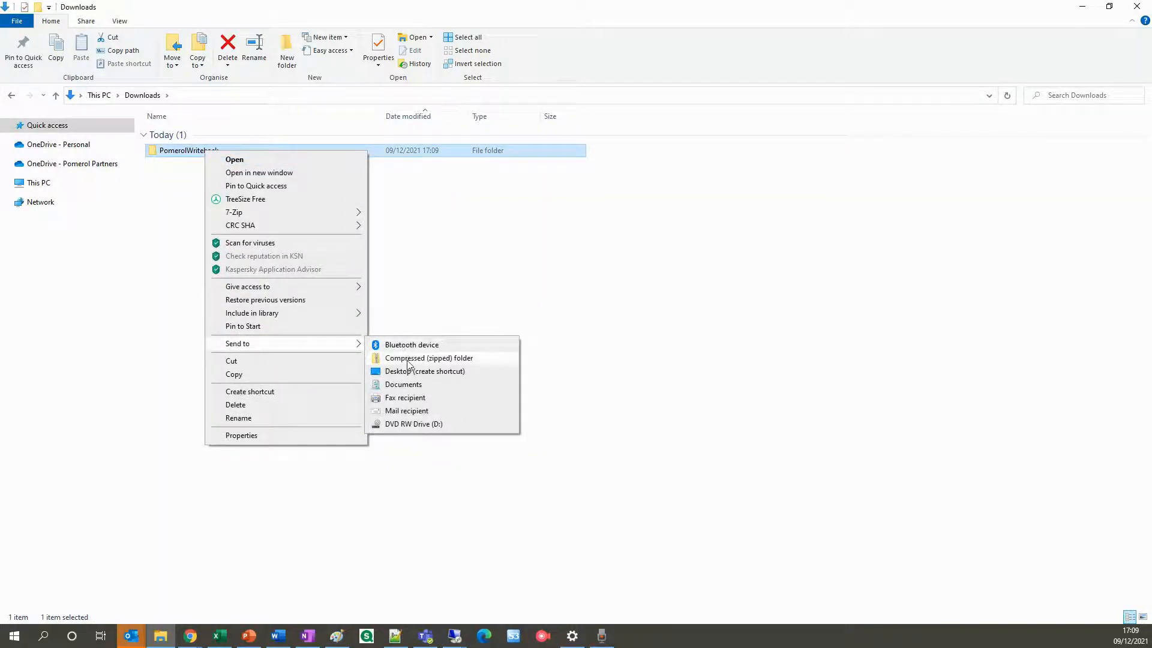
{"action": "left_click", "coordinate": [429, 358]}
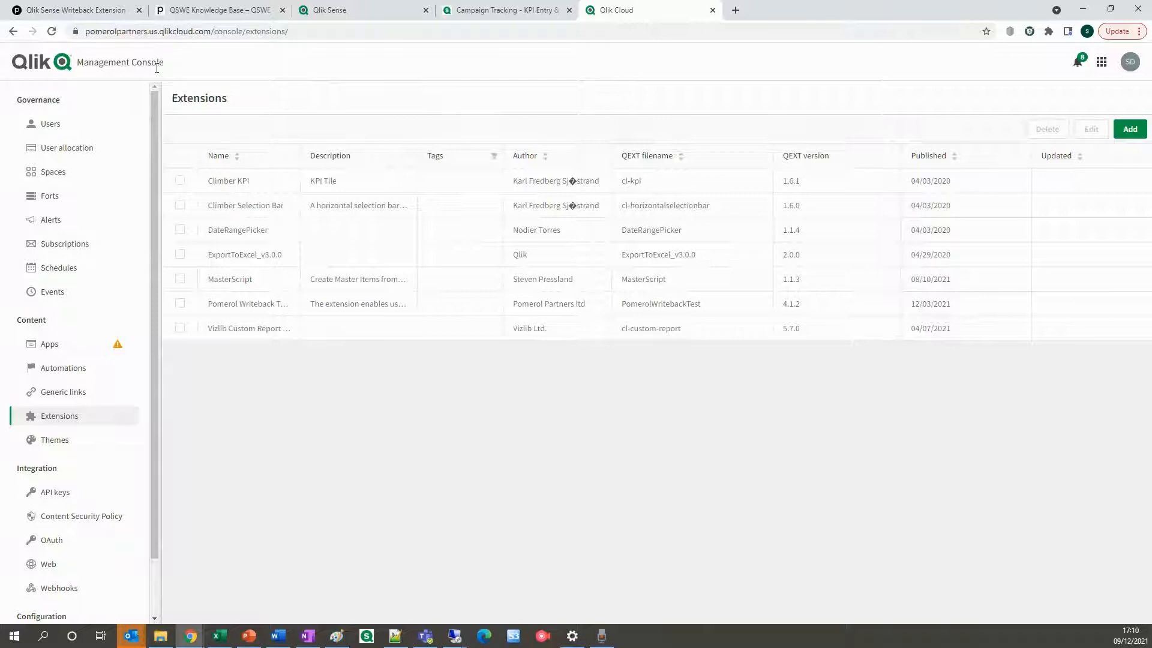
{"action": "mouse_move", "coordinate": [52, 421]}
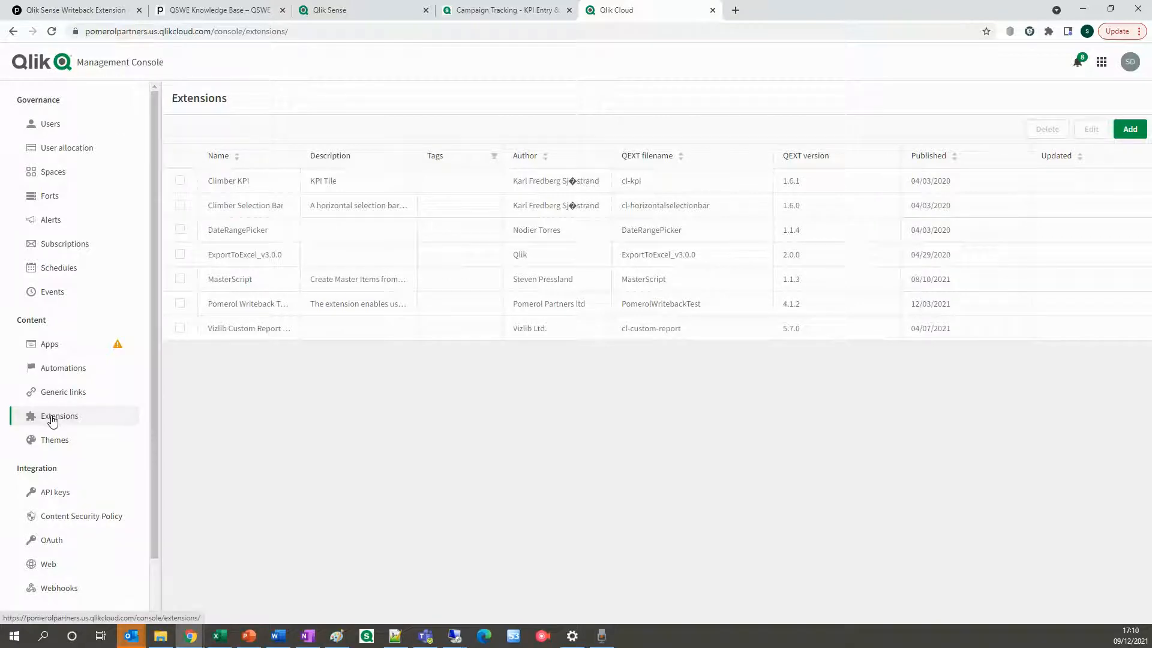
Step: Add PomerolWriteback.zip as a new extension from the Extensions list
{"action": "left_click", "coordinate": [60, 416]}
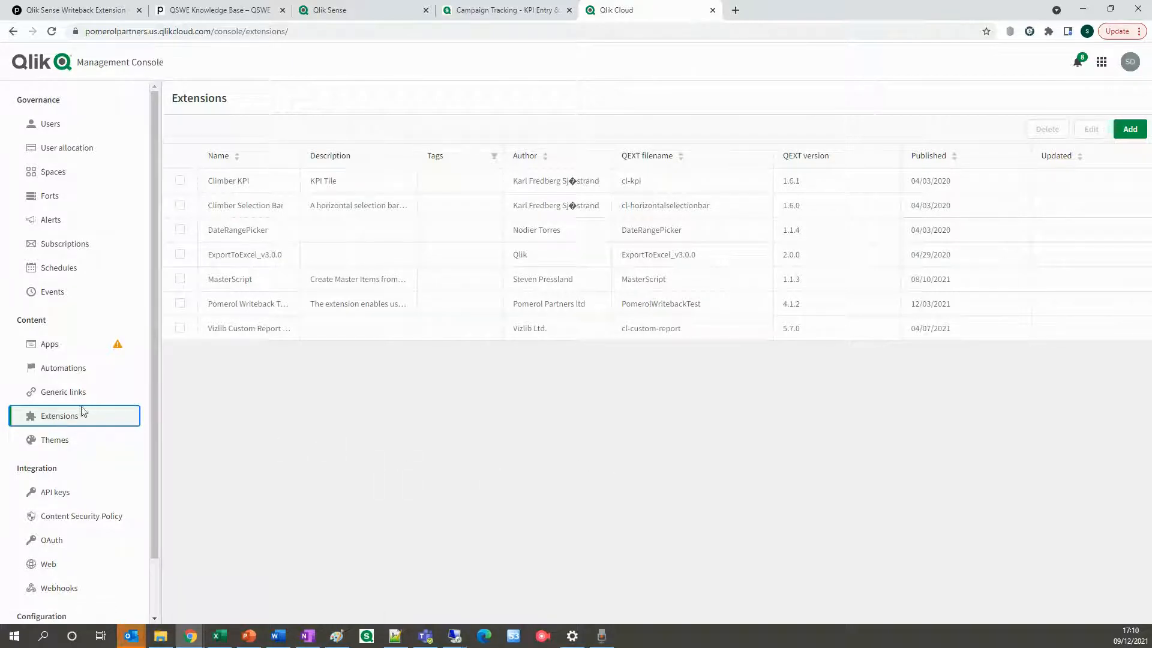
{"action": "left_click", "coordinate": [1130, 128]}
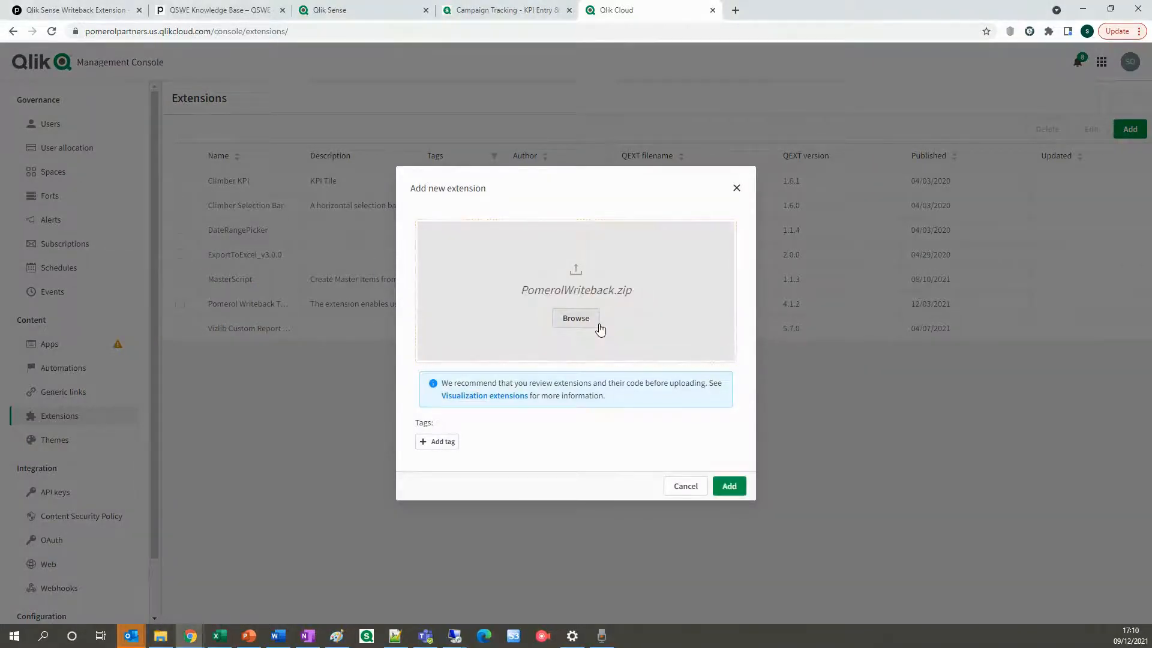
{"action": "left_click", "coordinate": [728, 486]}
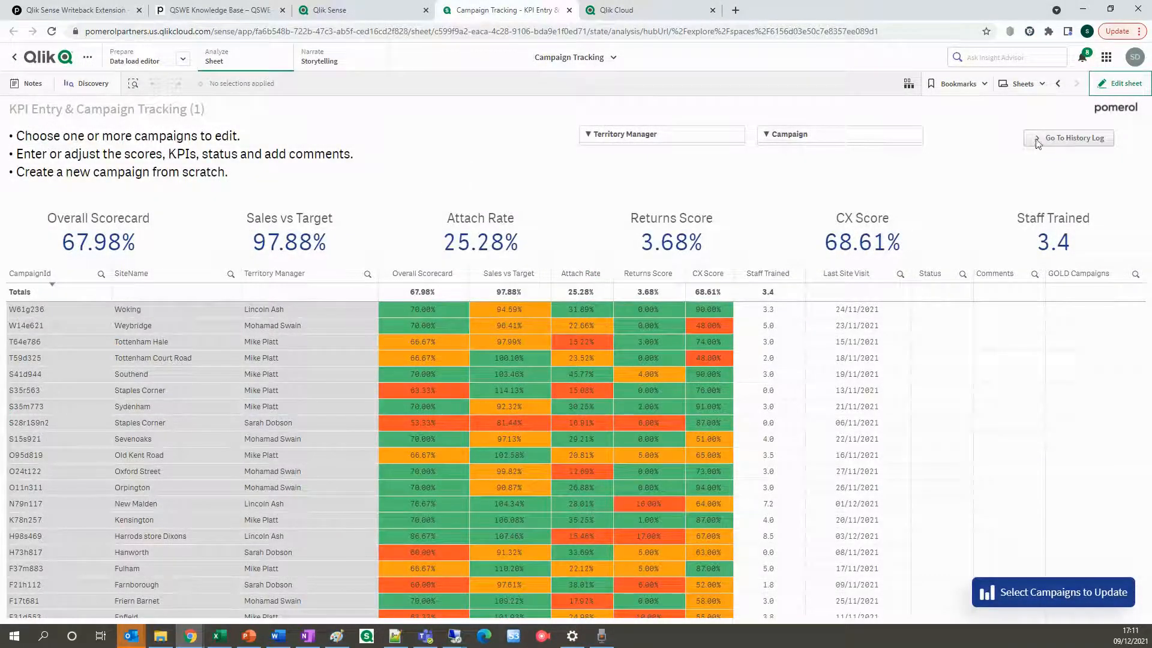
Step: Edit the sheet and add the Pomerol Writeback custom object below the Territory Manager and Campaign filters
{"action": "left_click", "coordinate": [1119, 82]}
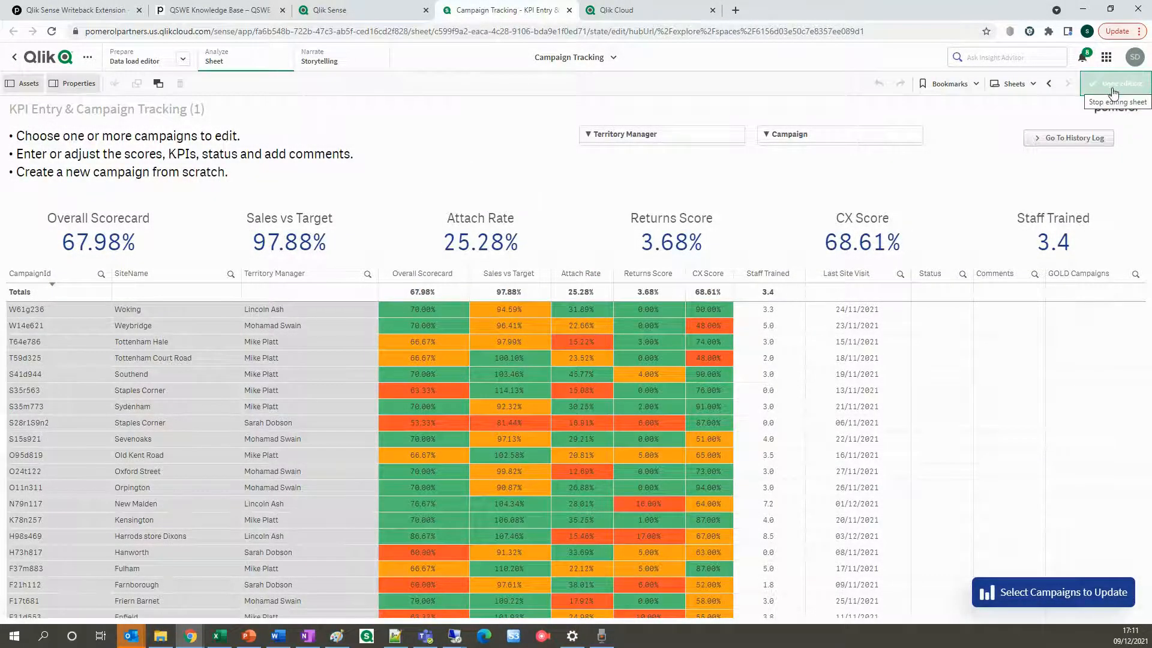
{"action": "left_click", "coordinate": [1114, 83]}
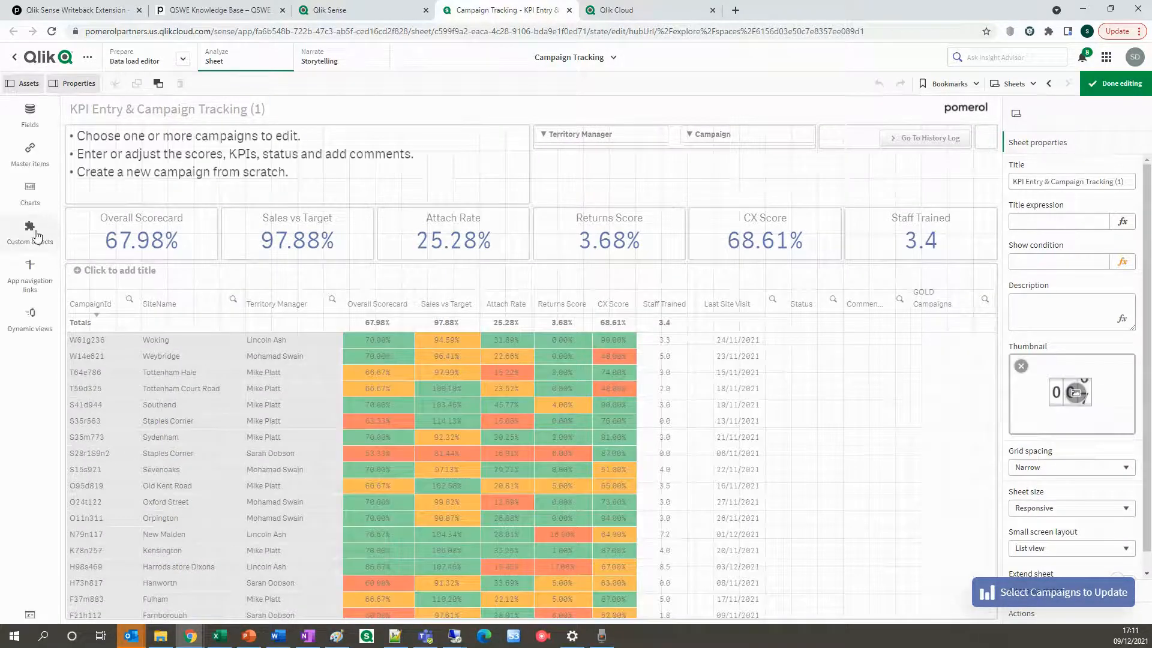
{"action": "left_click", "coordinate": [29, 231]}
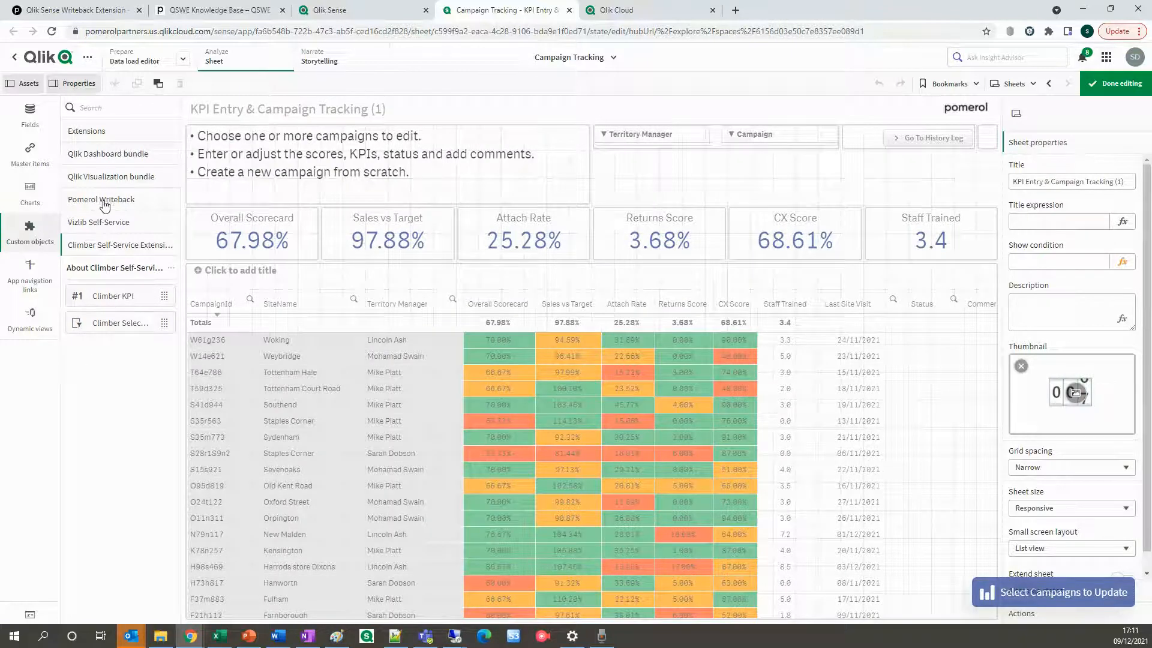
{"action": "left_click", "coordinate": [100, 199]}
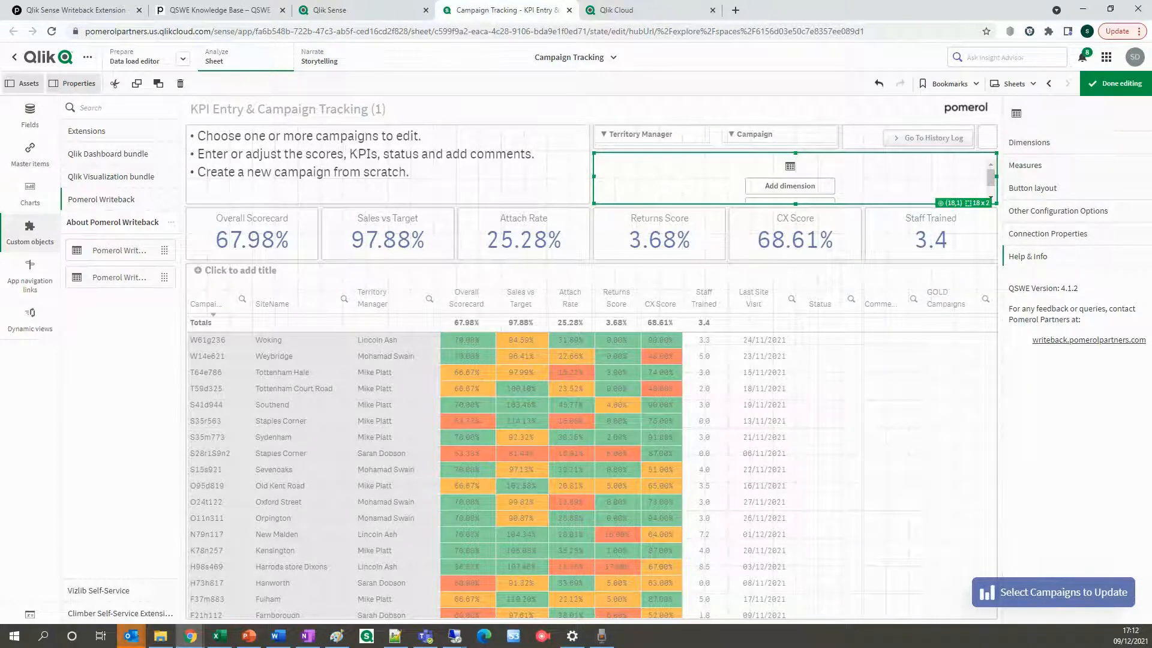
{"action": "left_click", "coordinate": [1053, 592]}
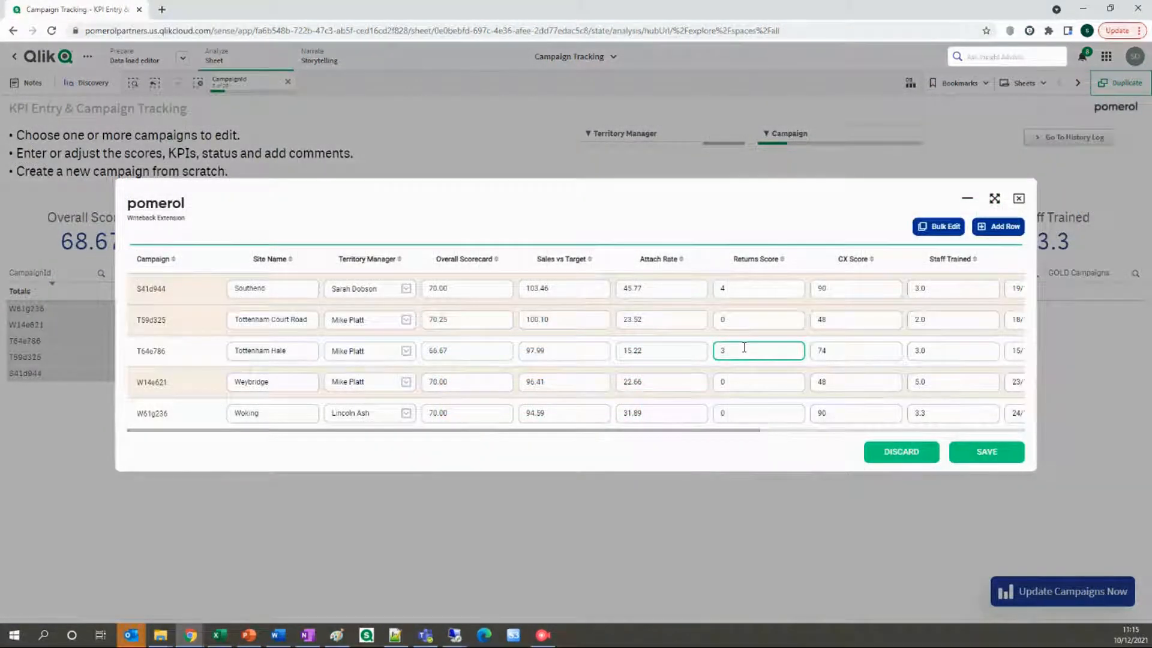
Step: Set Tottenham Hale's Returns Score to 4 and save the change
{"action": "type", "text": "4"}
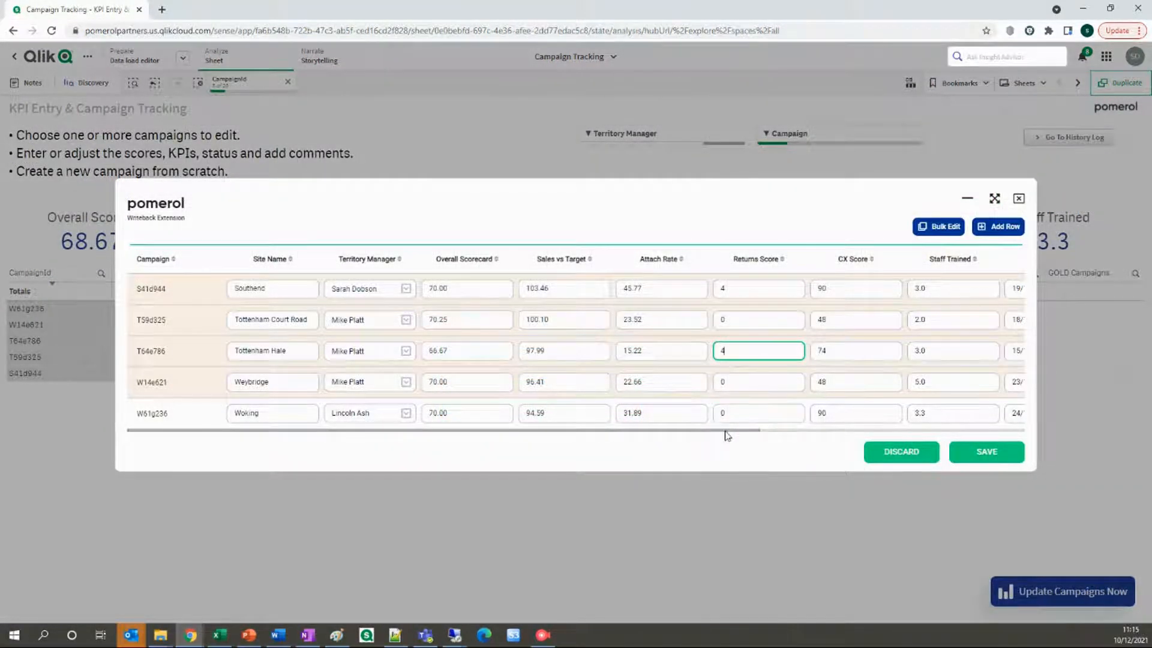
{"action": "scroll", "scroll_direction": "right", "scroll_amount": 3}
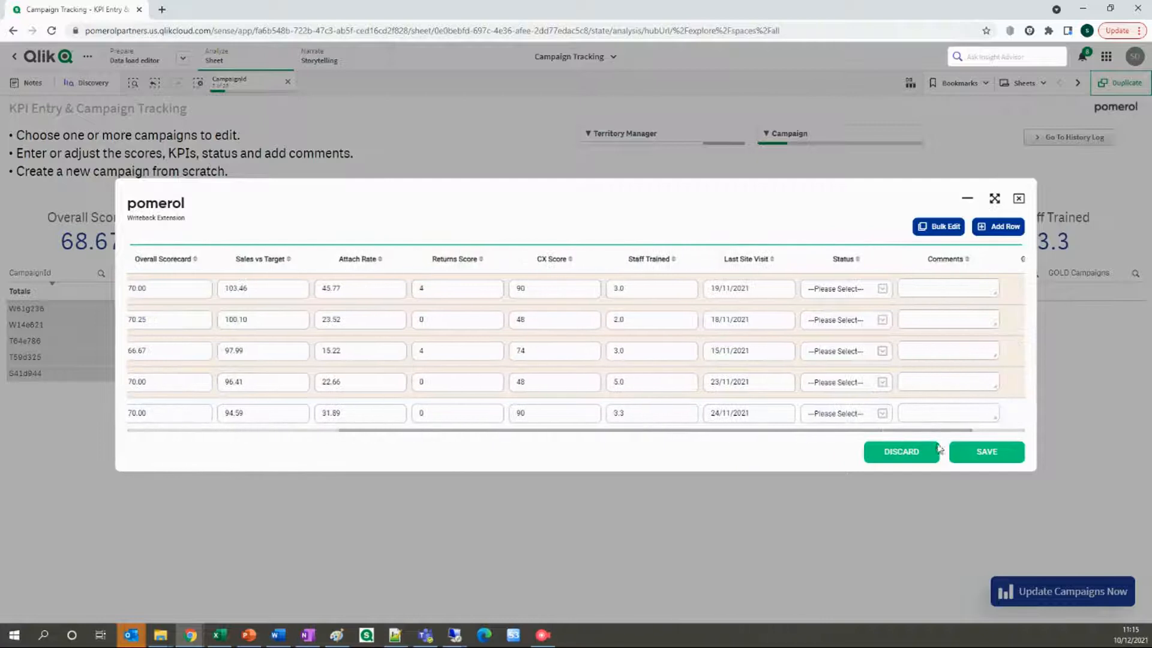
{"action": "left_click", "coordinate": [747, 350]}
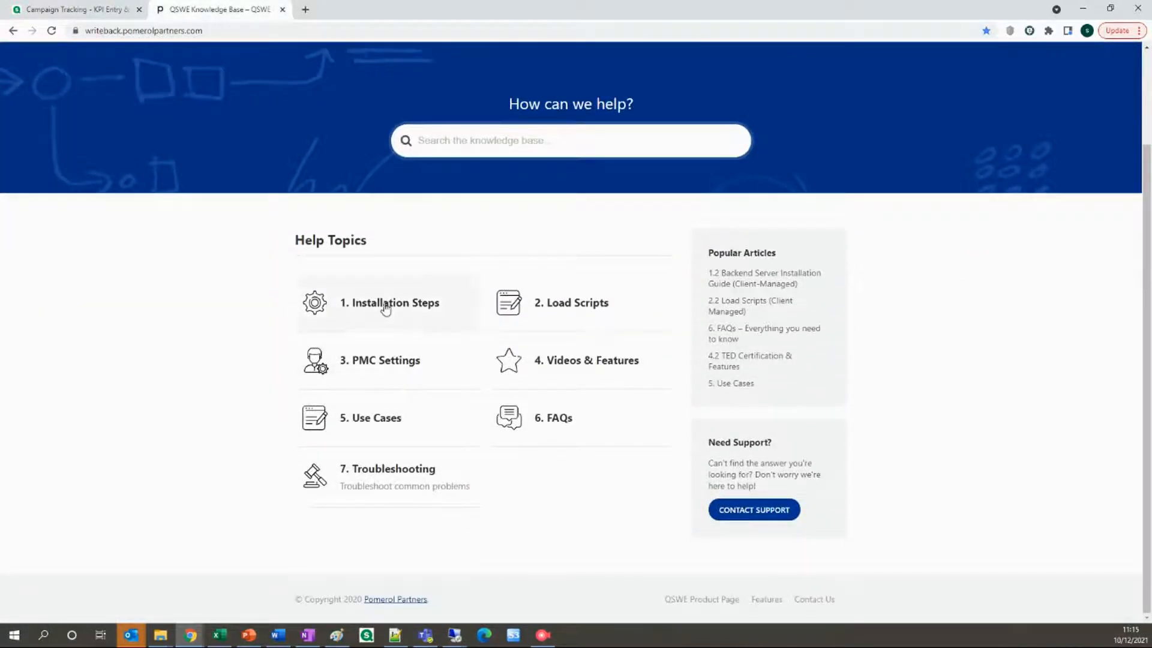
Step: Under '1. Installation Steps', view the '1.1 Frontend Installation Guide (SaaS)' article and its video
{"action": "left_click", "coordinate": [389, 302]}
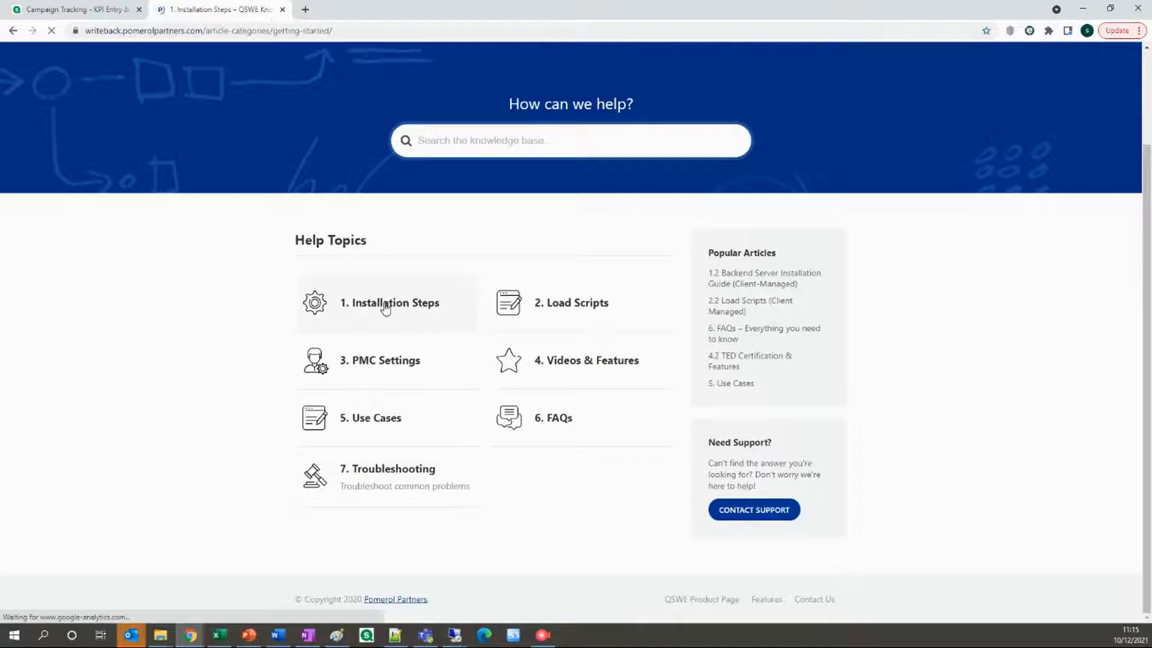
{"action": "left_click", "coordinate": [389, 302]}
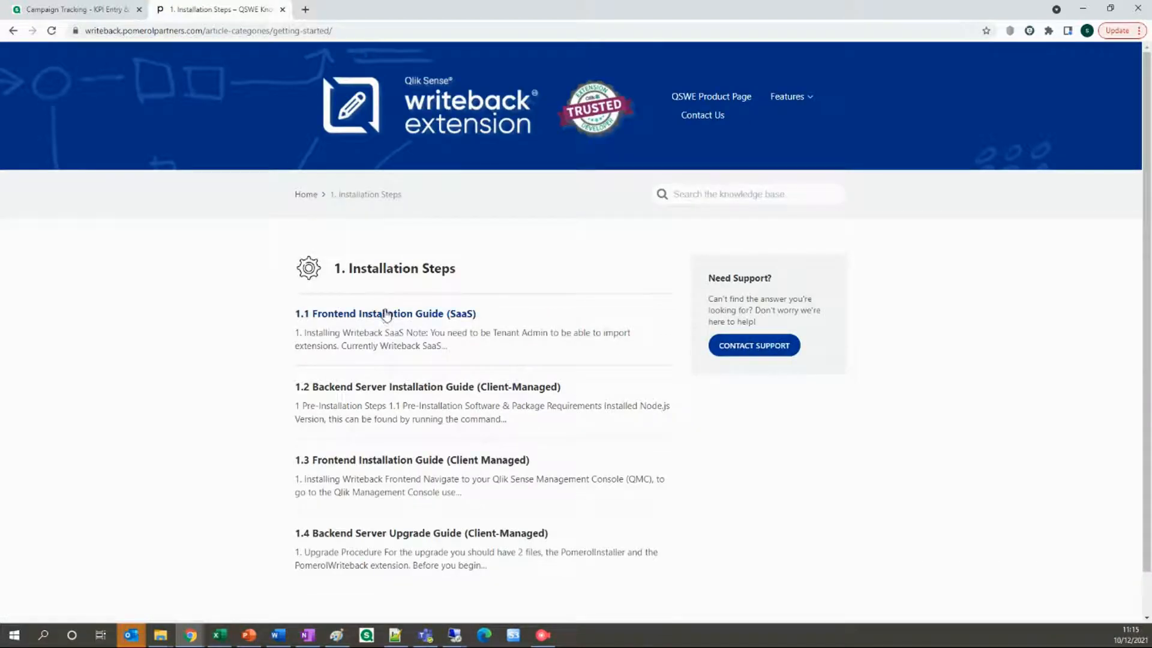
{"action": "left_click", "coordinate": [385, 313]}
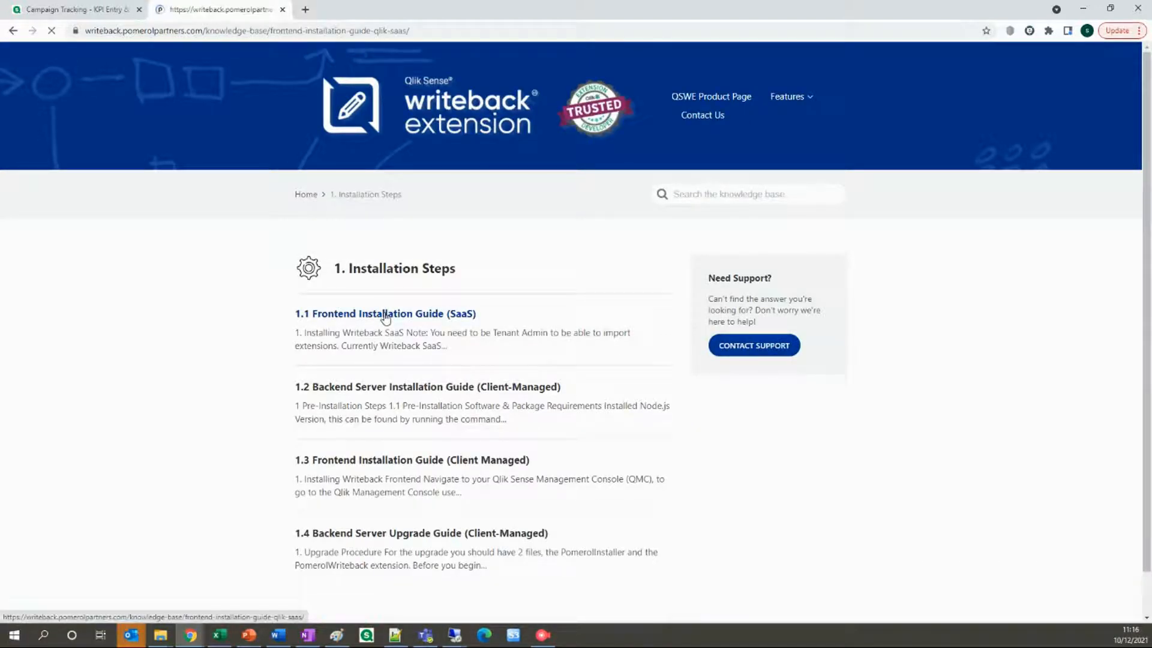
{"action": "left_click", "coordinate": [385, 313]}
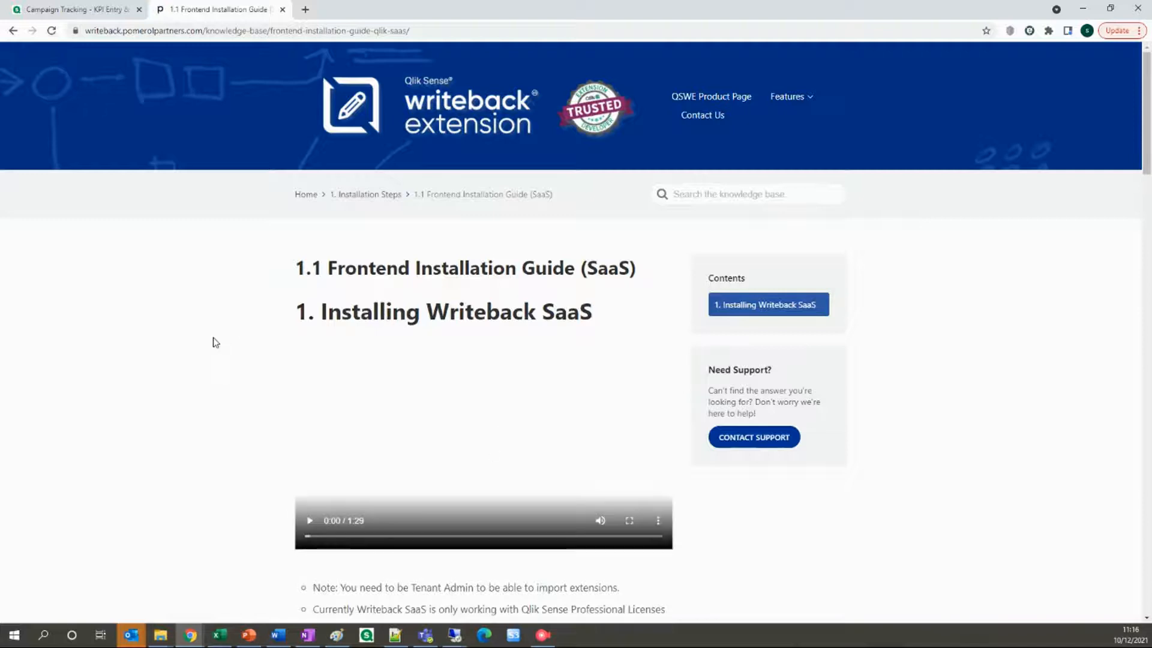
{"action": "scroll", "scroll_direction": "down", "scroll_amount": 3}
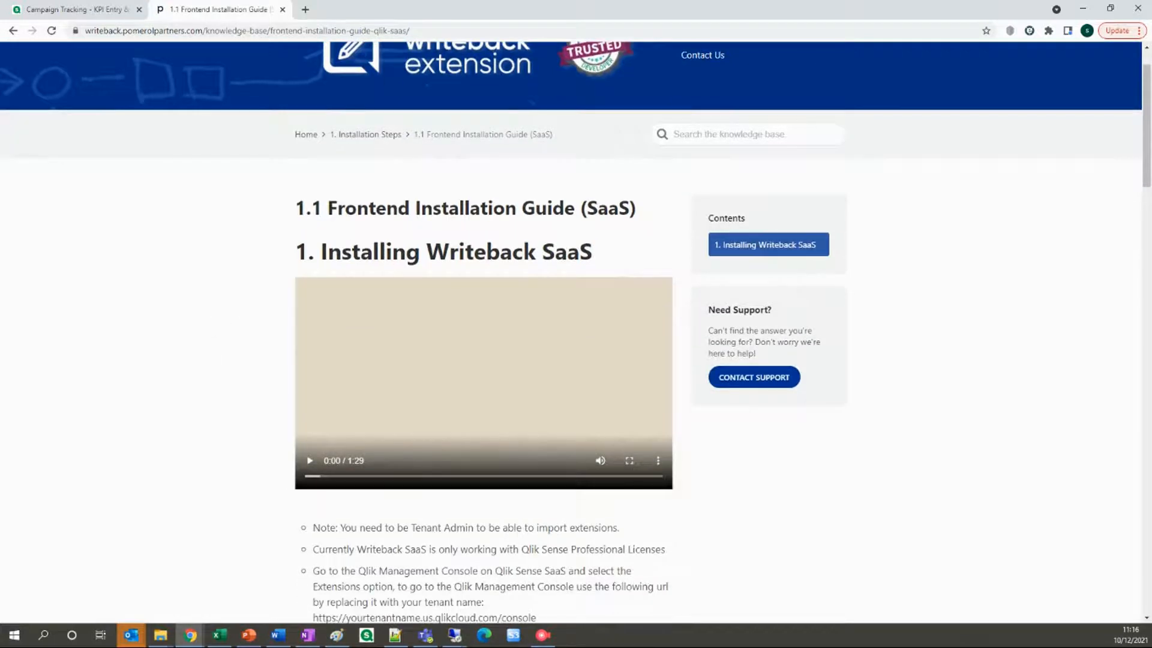